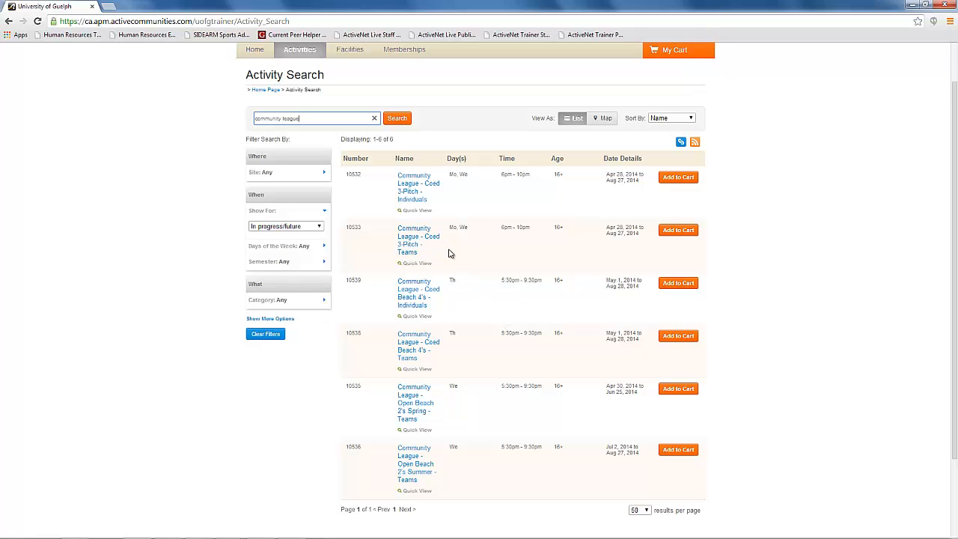
pyautogui.moveTo(452, 203)
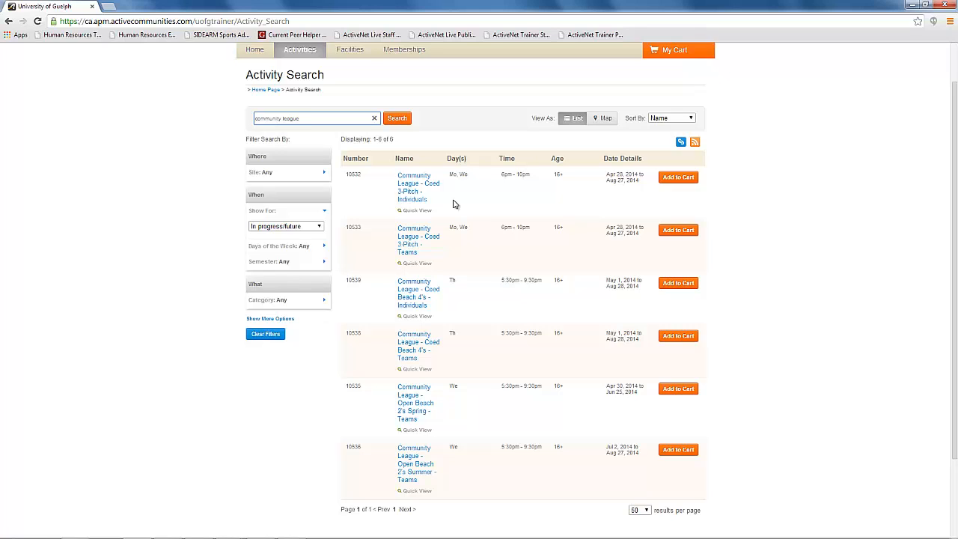
# - Add the Community League - Coed 3-Pitch - Teams activity to the cart to begin enrollment
pyautogui.click(418, 237)
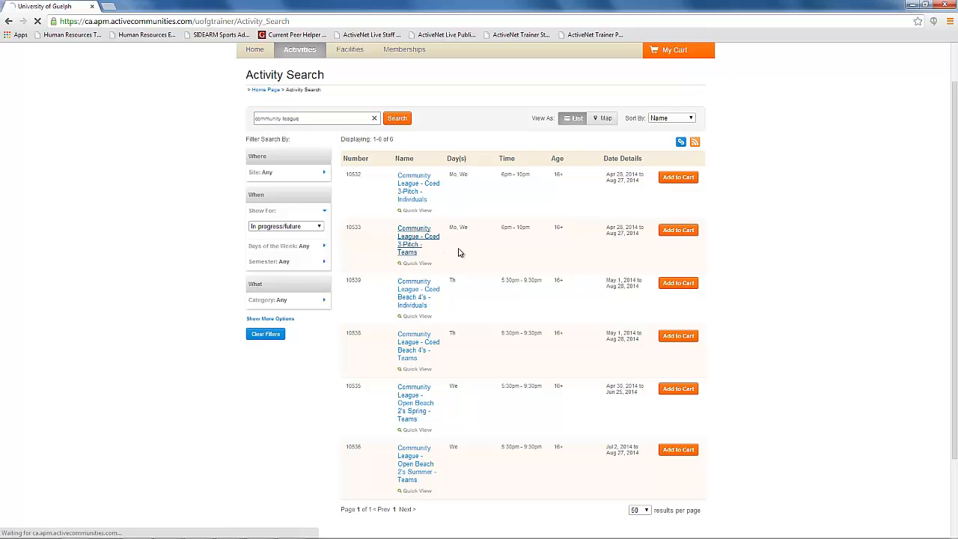
pyautogui.click(418, 240)
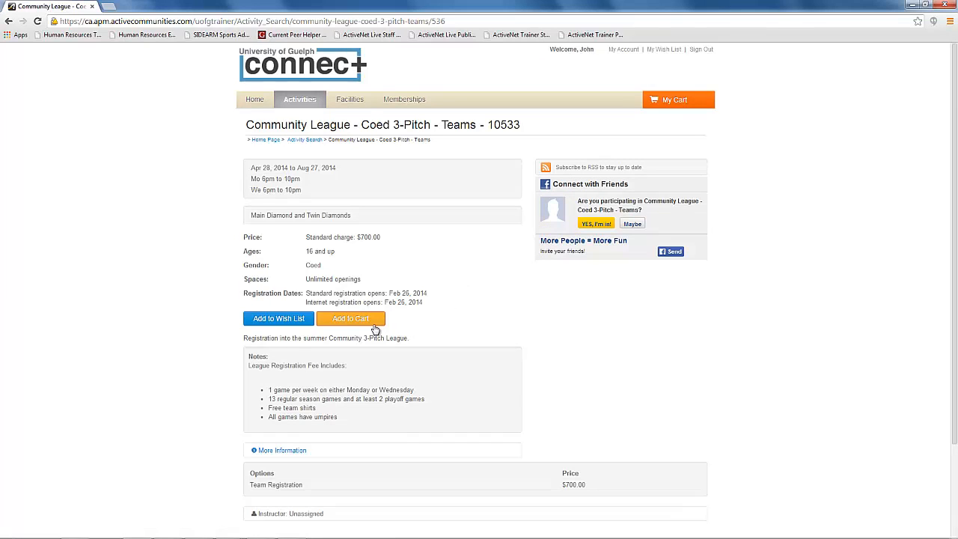
pyautogui.click(350, 318)
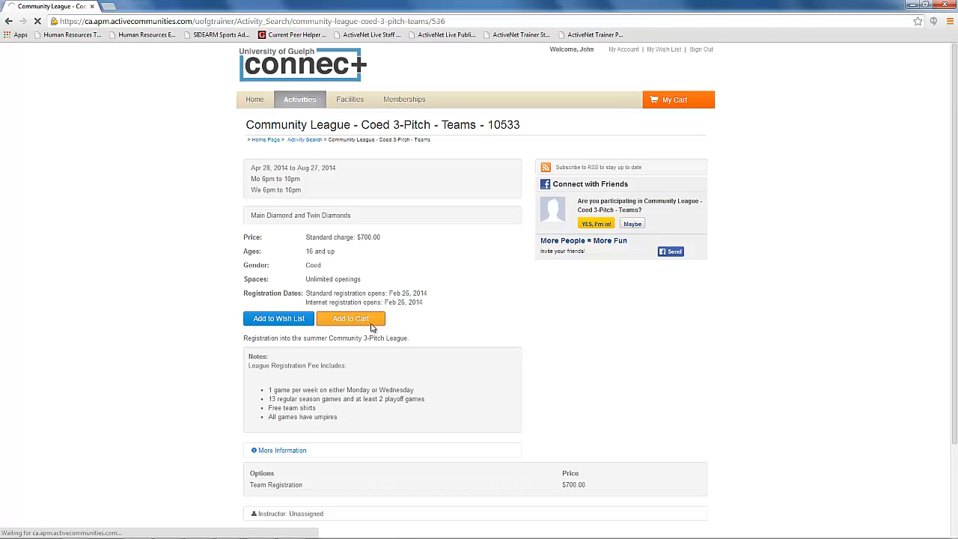
pyautogui.click(350, 317)
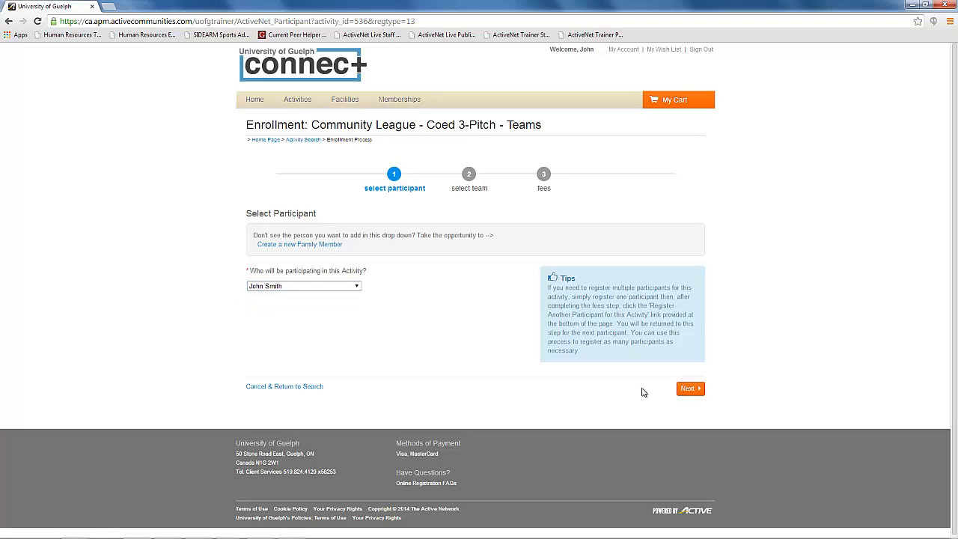
# - Confirm participant John Smith and start creating a new team
pyautogui.click(689, 388)
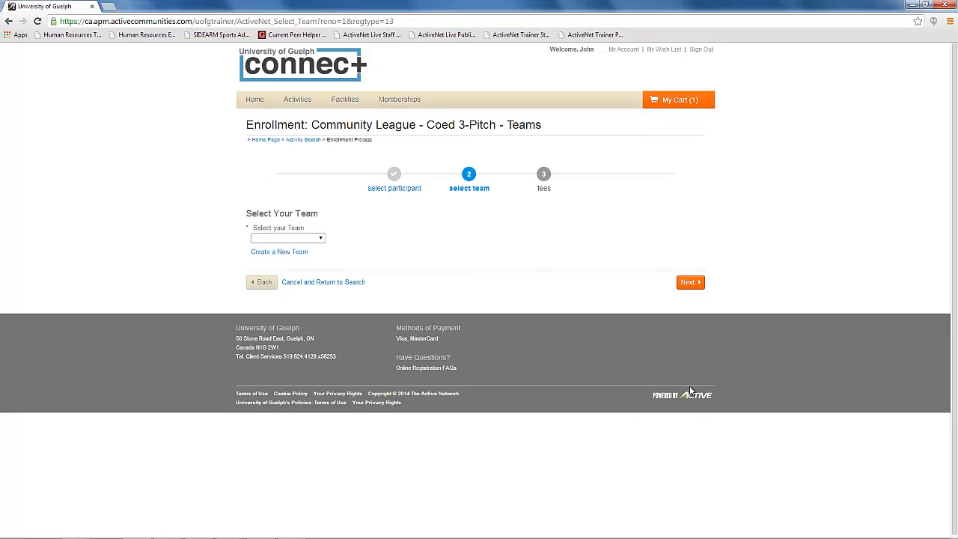
pyautogui.moveTo(366, 261)
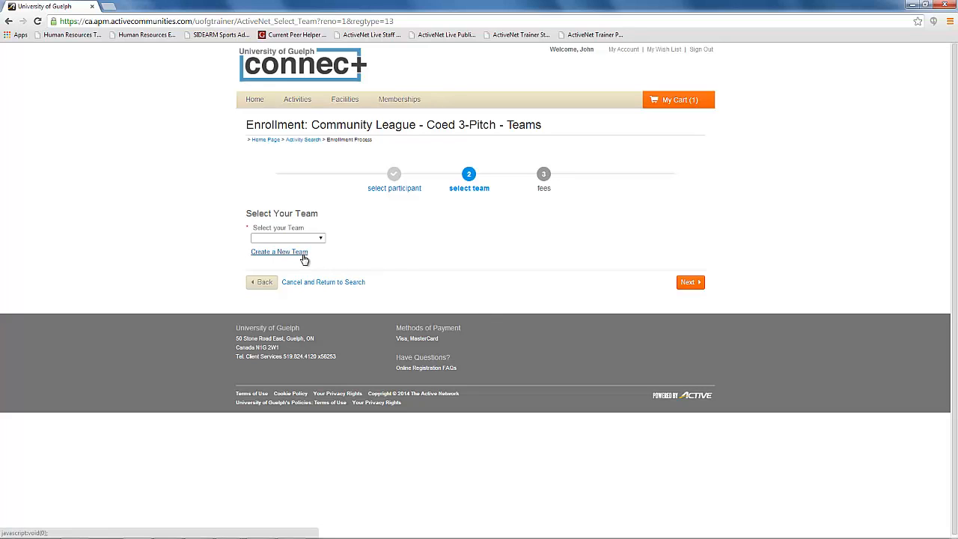
pyautogui.click(279, 251)
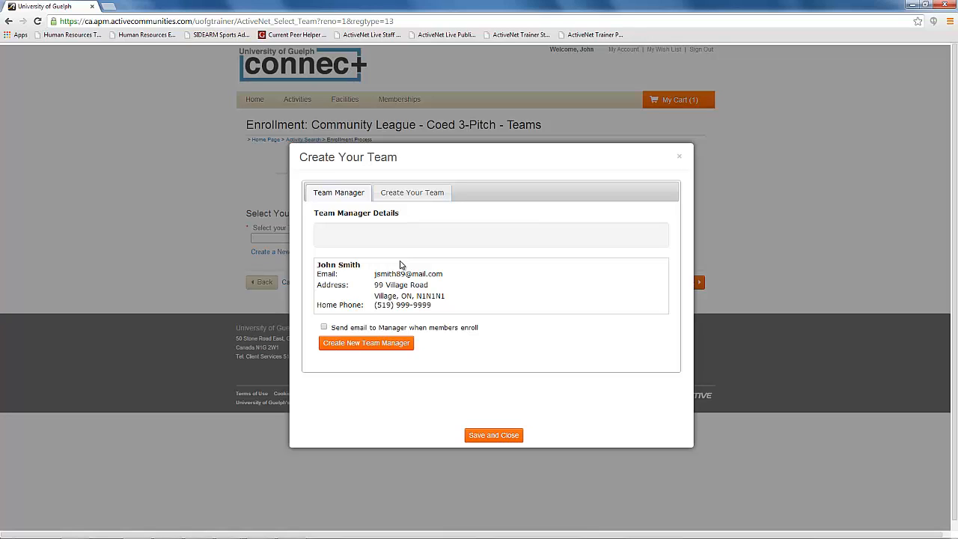
# - Save a new team named 'John's Team' with 30 maximum members and a registration code
pyautogui.click(413, 192)
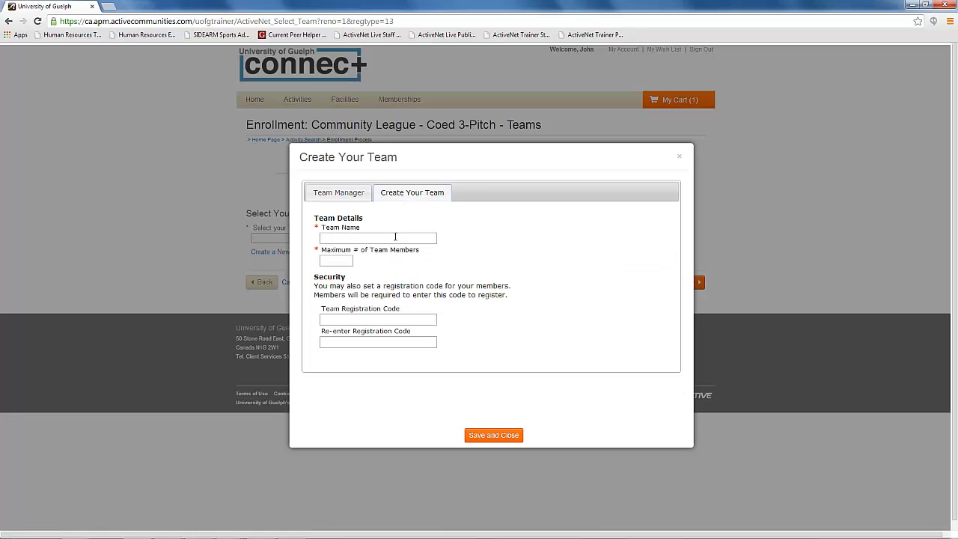
pyautogui.click(377, 237)
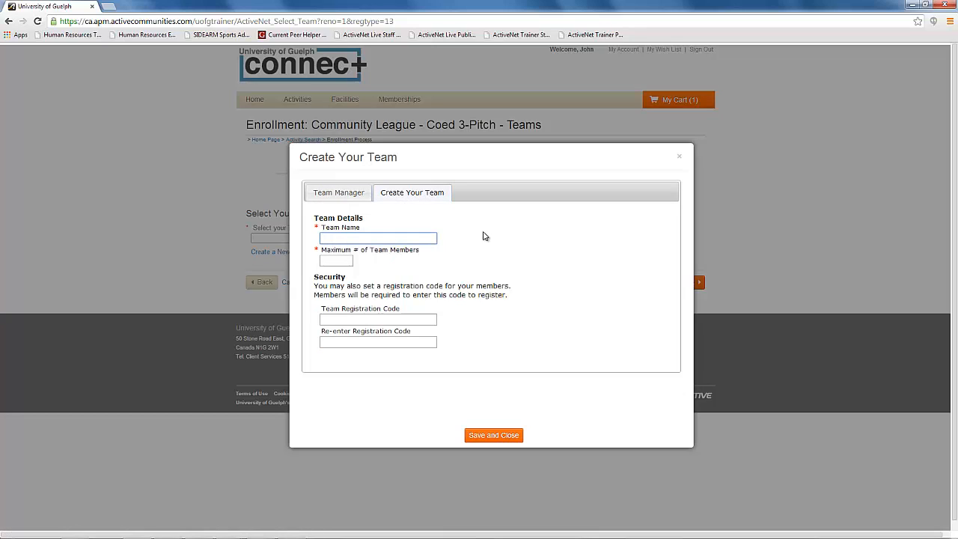
pyautogui.write("John's Team")
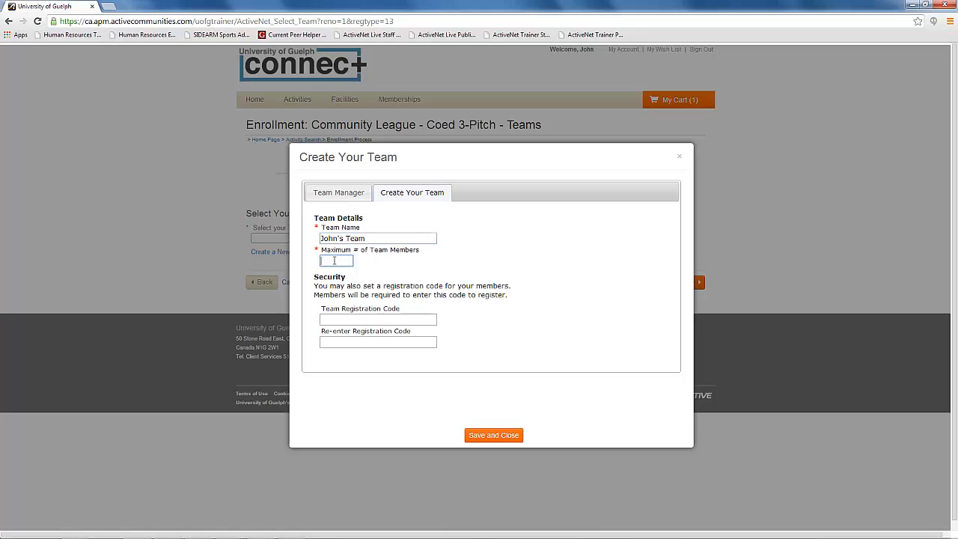
pyautogui.write('30')
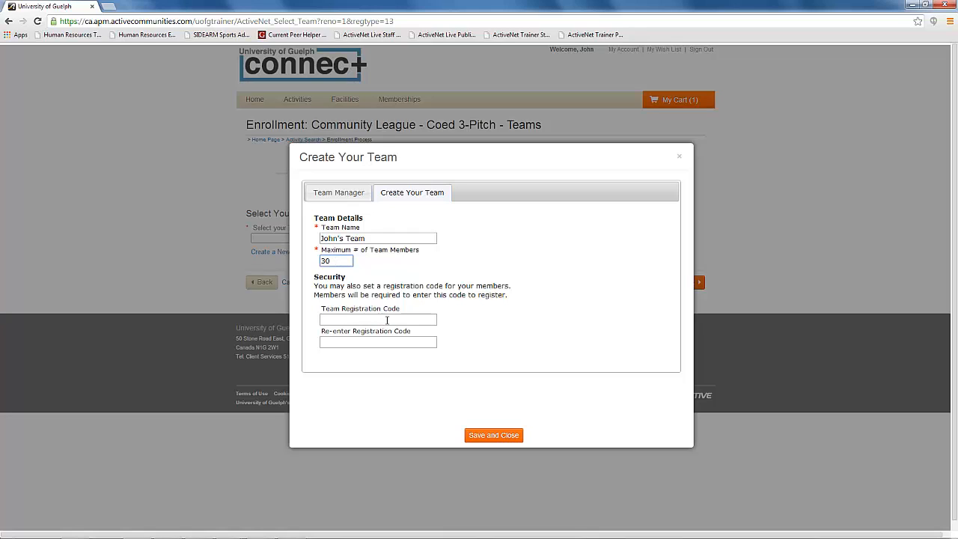
pyautogui.click(377, 321)
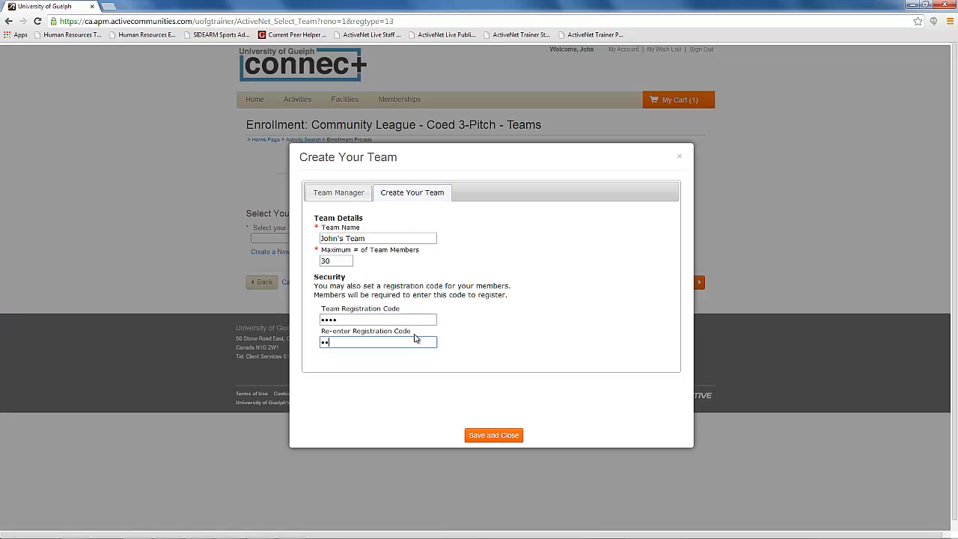
pyautogui.write('••')
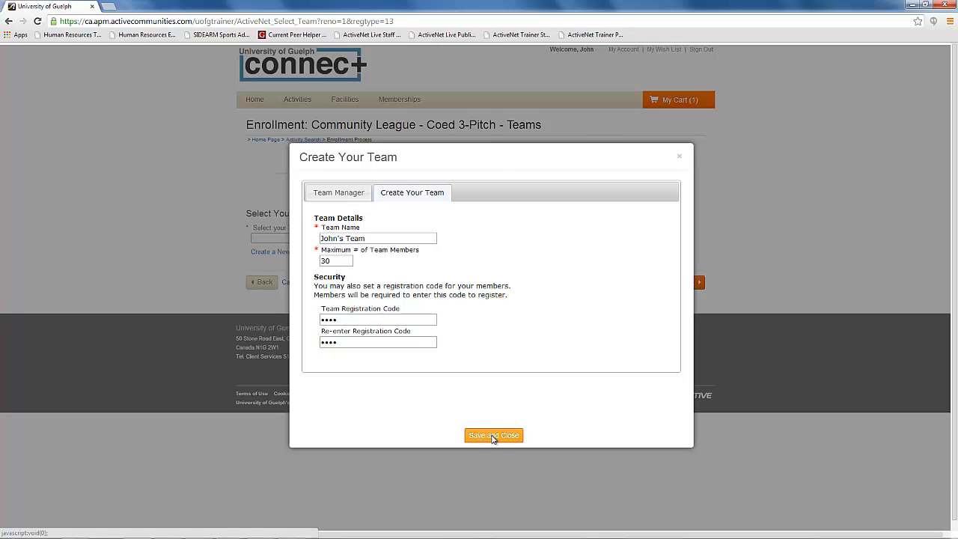
pyautogui.click(494, 435)
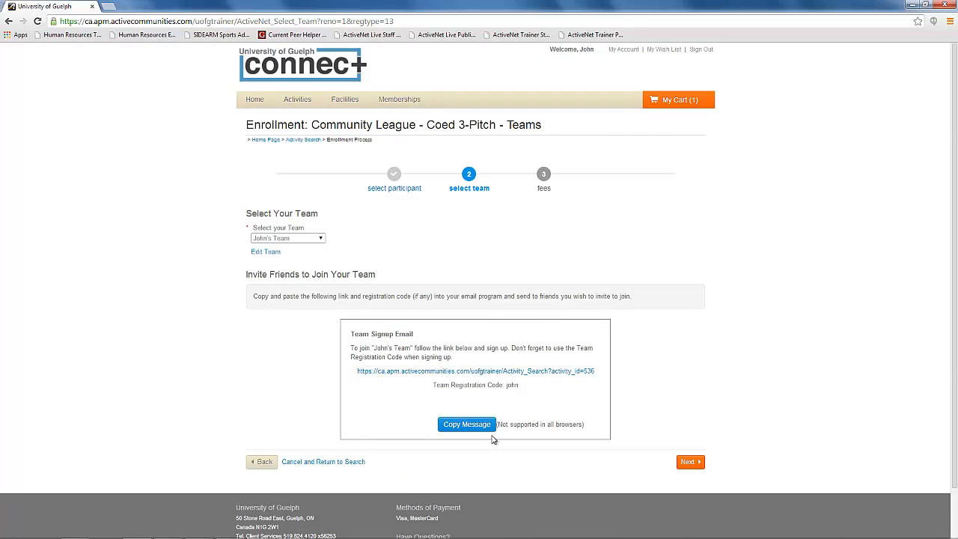
pyautogui.moveTo(498, 440)
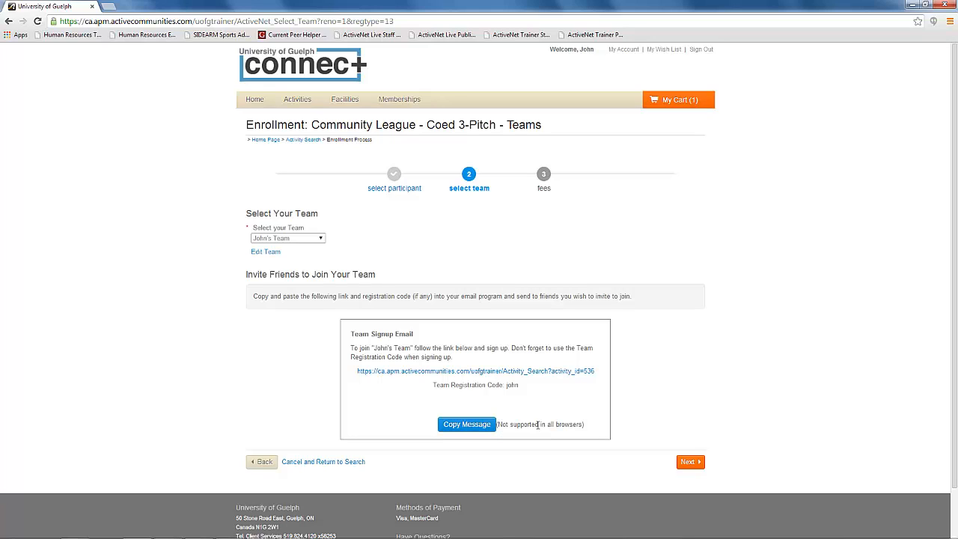
pyautogui.moveTo(539, 404)
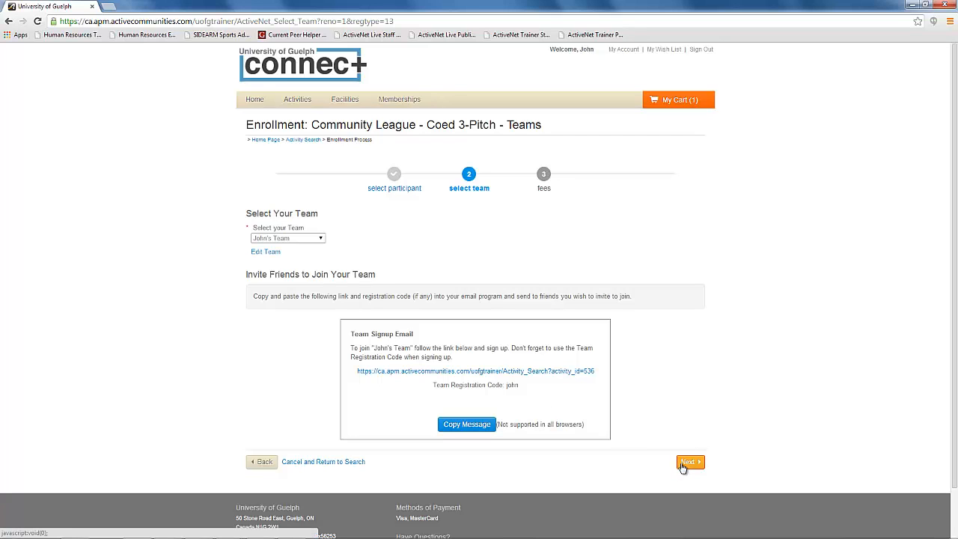
# - Continue past Invite Friends to the fees step with the team registration fee
pyautogui.click(688, 461)
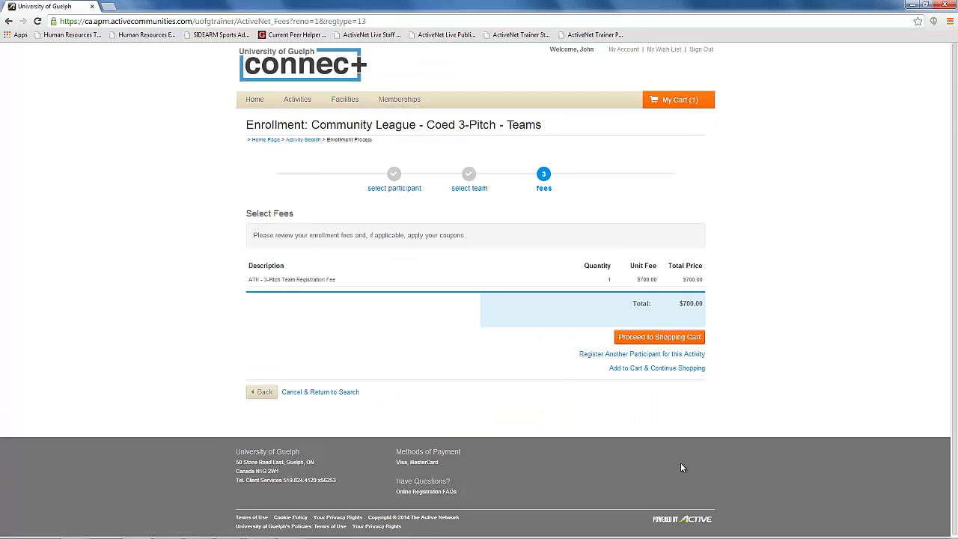
pyautogui.moveTo(446, 326)
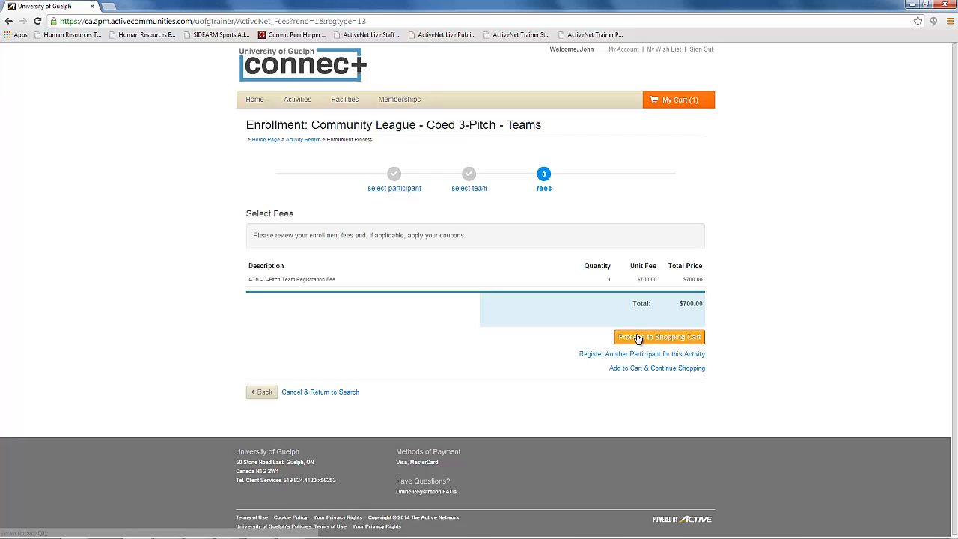
# - Move the $700.00 team registration to the shopping cart and begin checkout
pyautogui.click(659, 337)
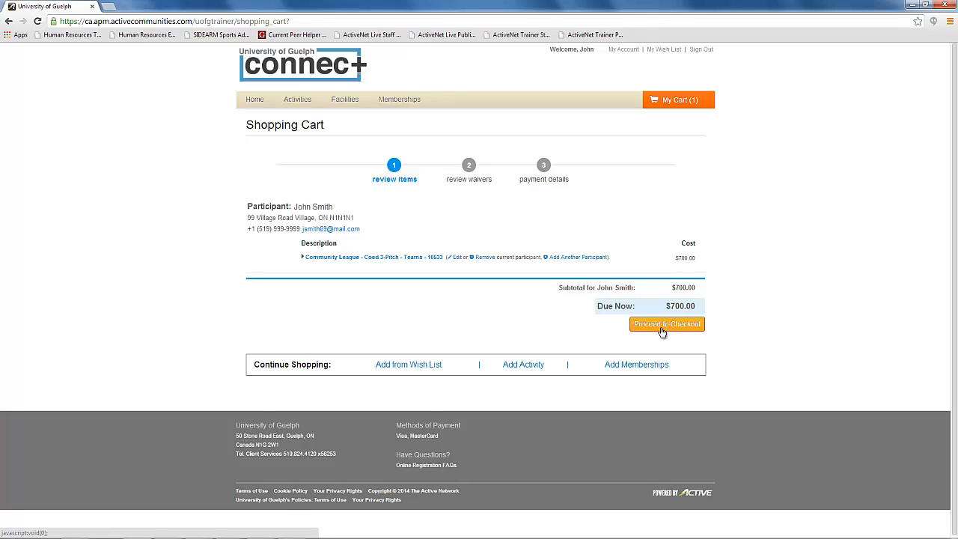
pyautogui.click(665, 324)
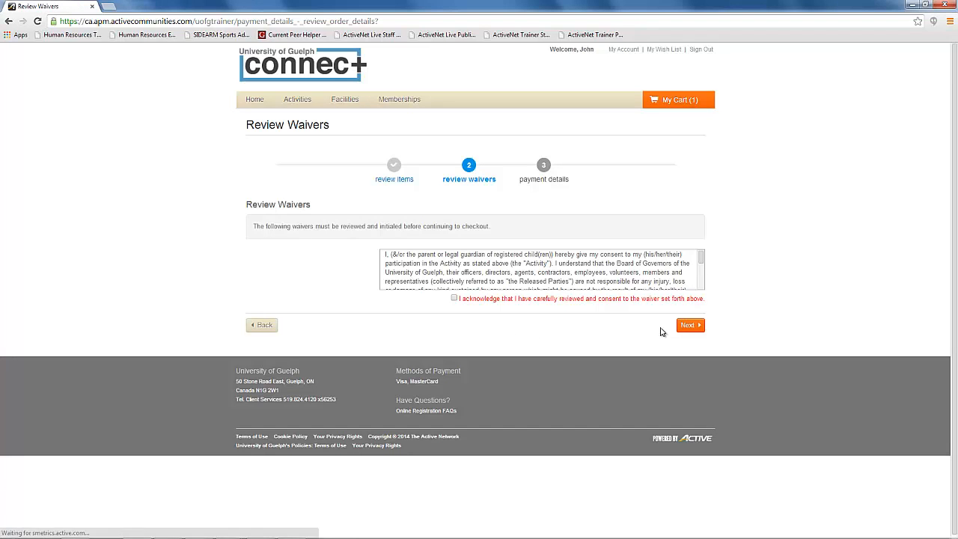
pyautogui.moveTo(551, 331)
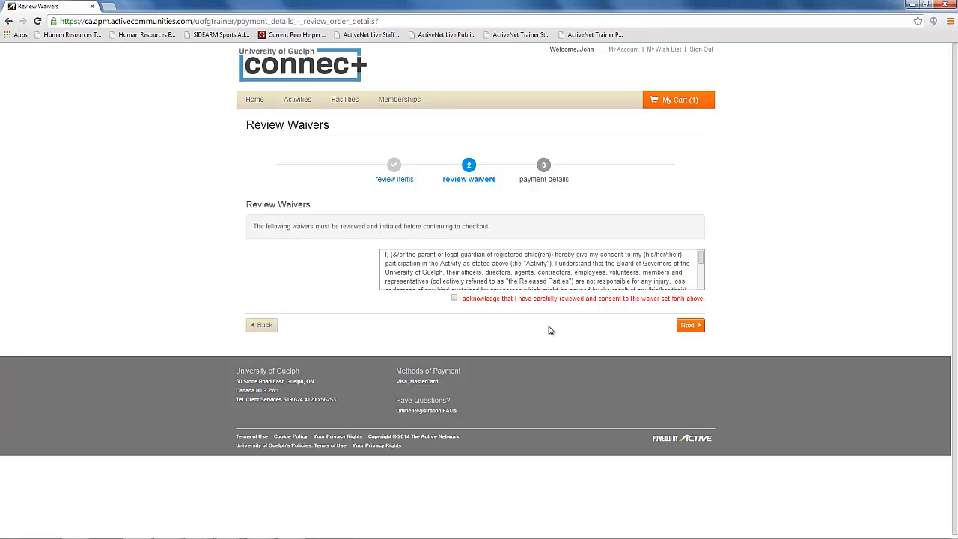
pyautogui.moveTo(471, 307)
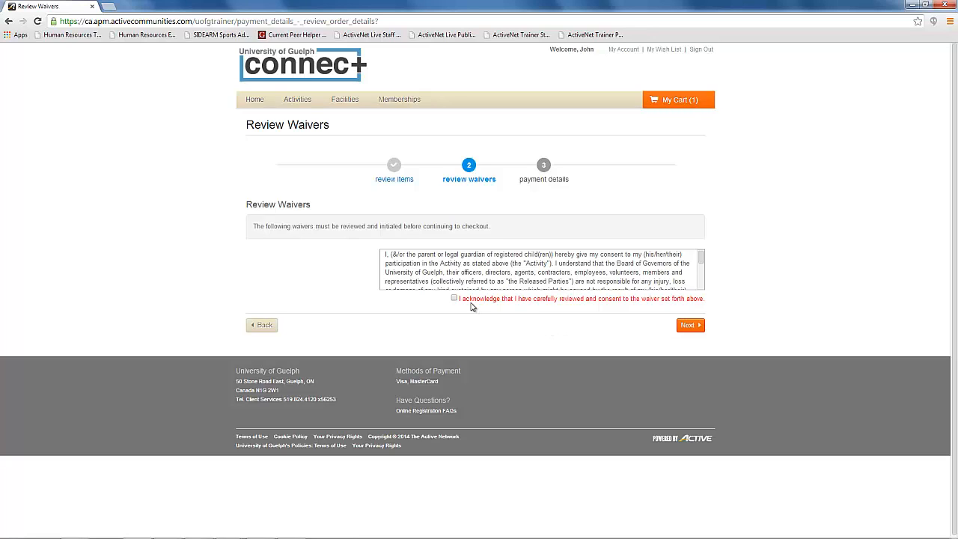
# - Accept the waiver, complete payment for the order, and view the receipt
pyautogui.click(454, 298)
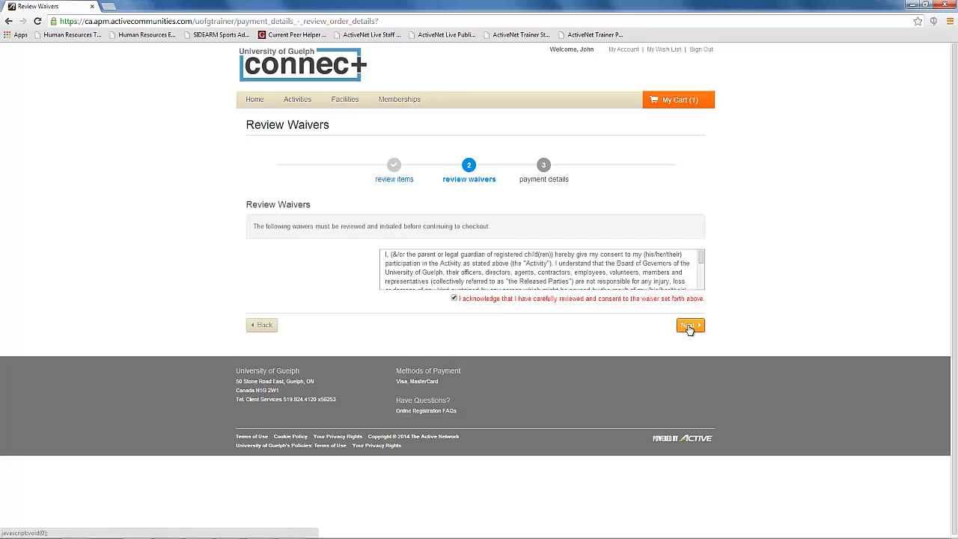
pyautogui.click(689, 325)
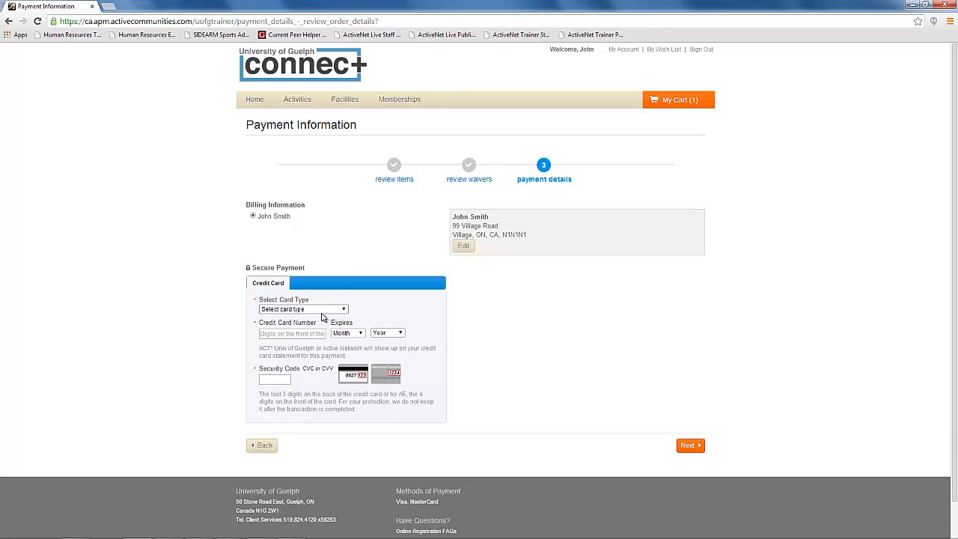
pyautogui.click(688, 445)
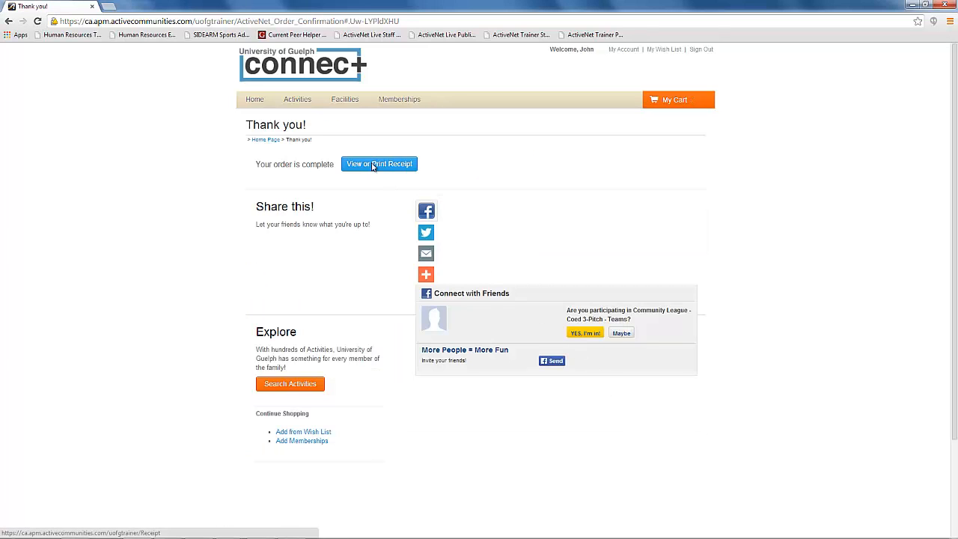
pyautogui.click(378, 163)
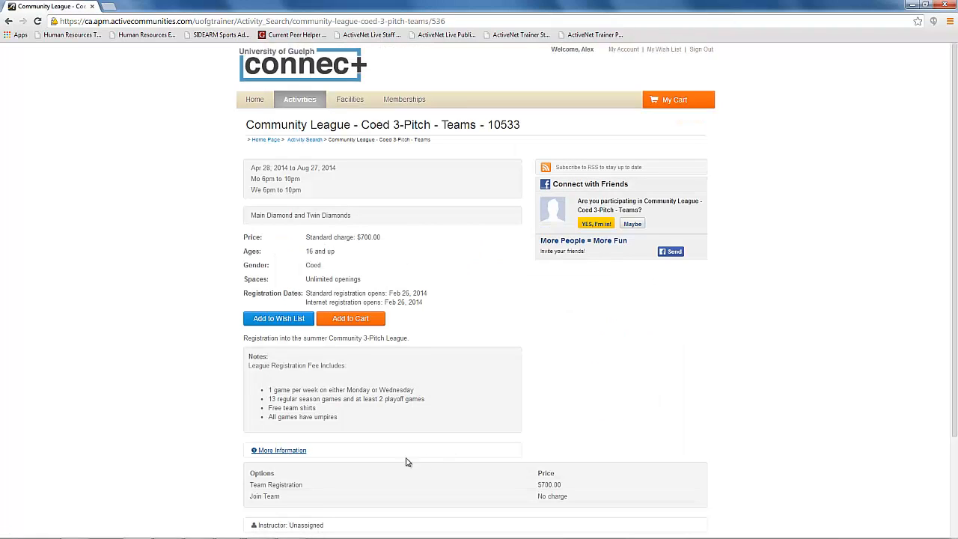
pyautogui.moveTo(513, 506)
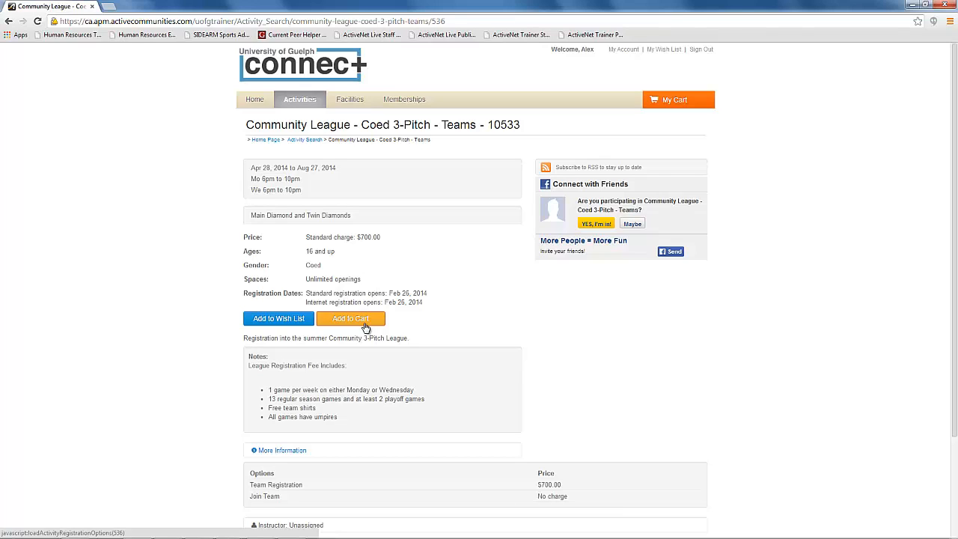
# - Register for the Coed 3-Pitch Teams activity as a 'Join Team - No charge' registration
pyautogui.click(350, 317)
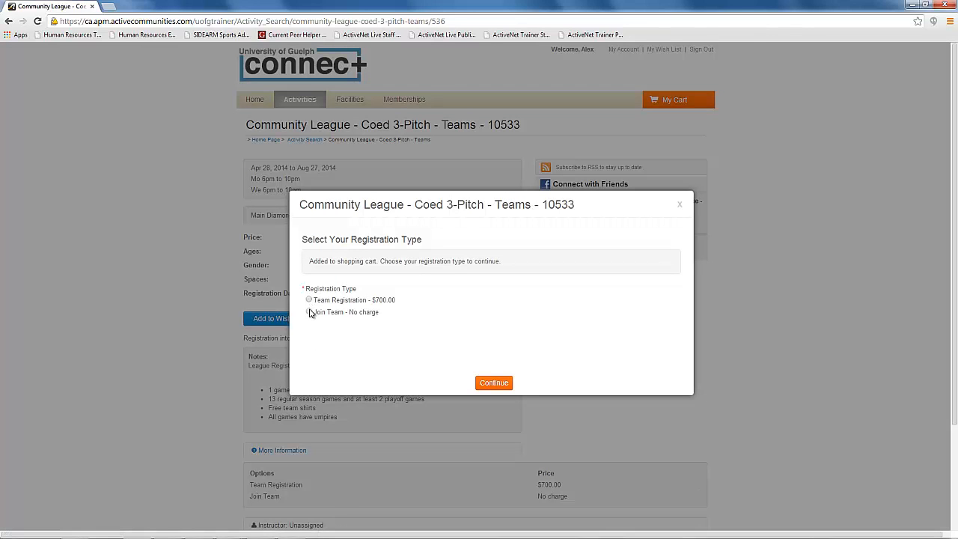
pyautogui.click(494, 383)
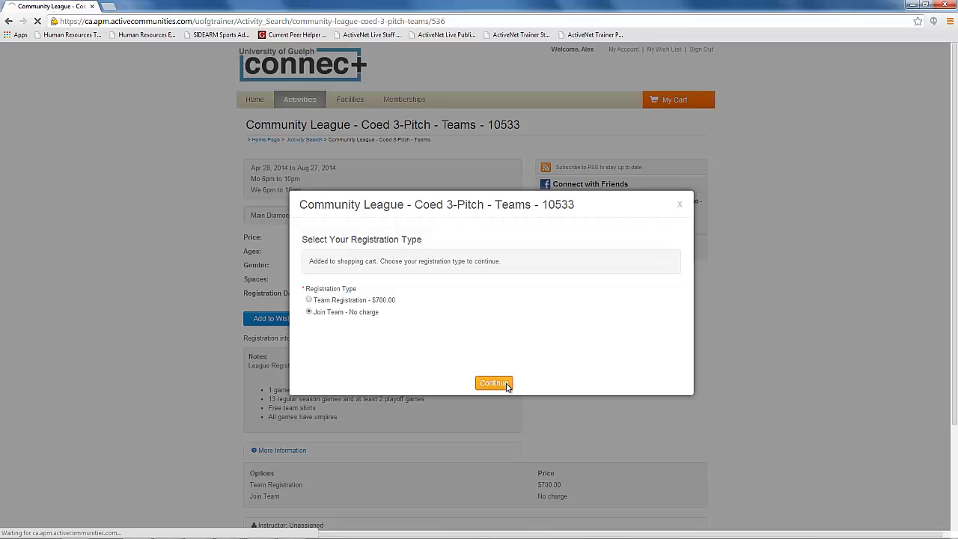
pyautogui.click(494, 383)
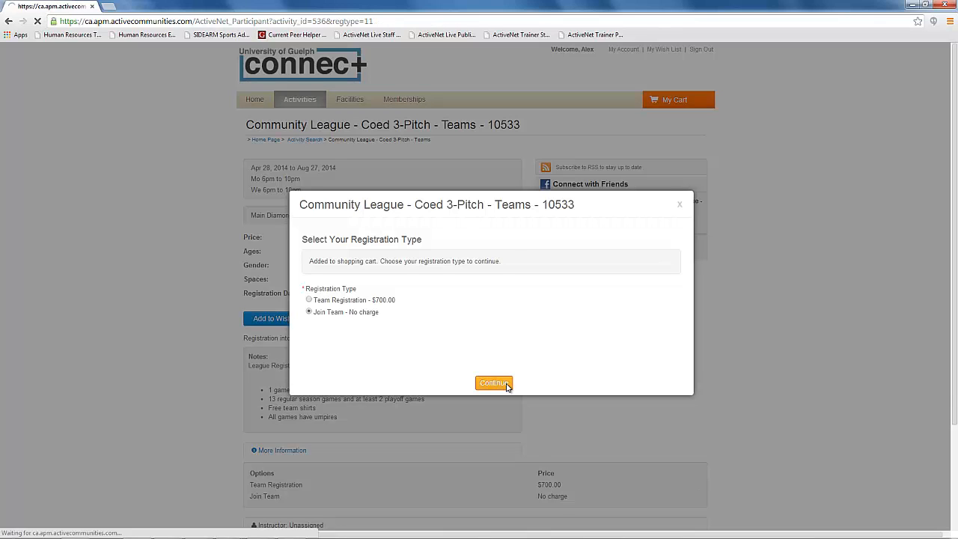
pyautogui.click(494, 383)
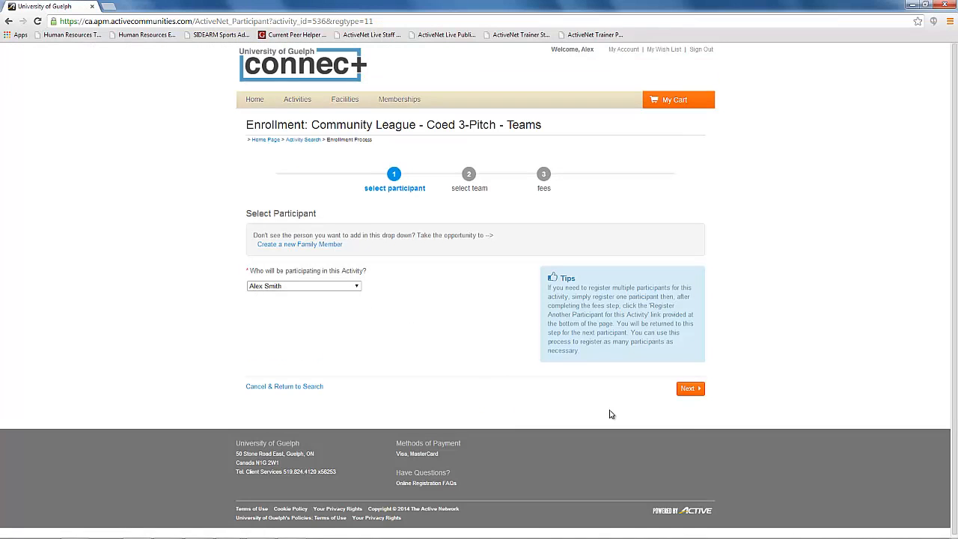
pyautogui.click(689, 389)
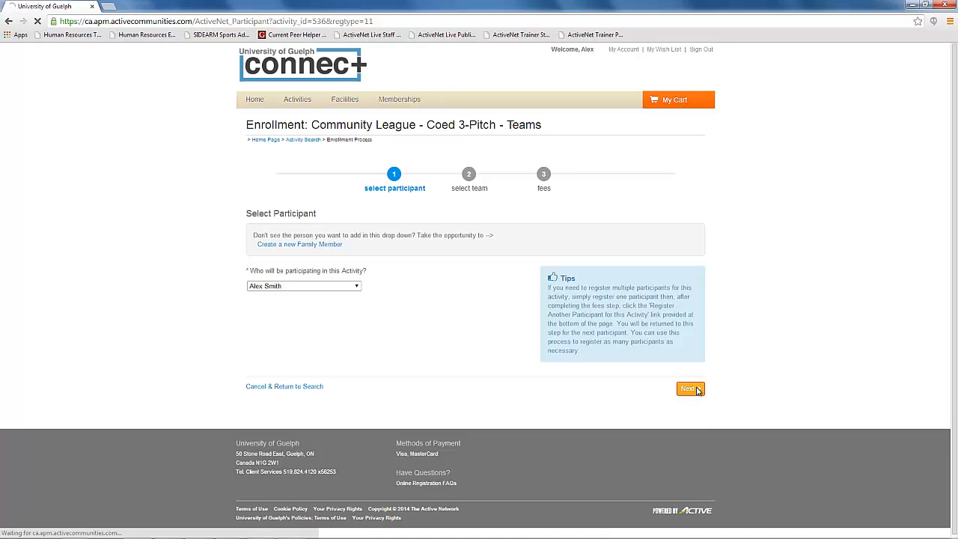
pyautogui.click(687, 389)
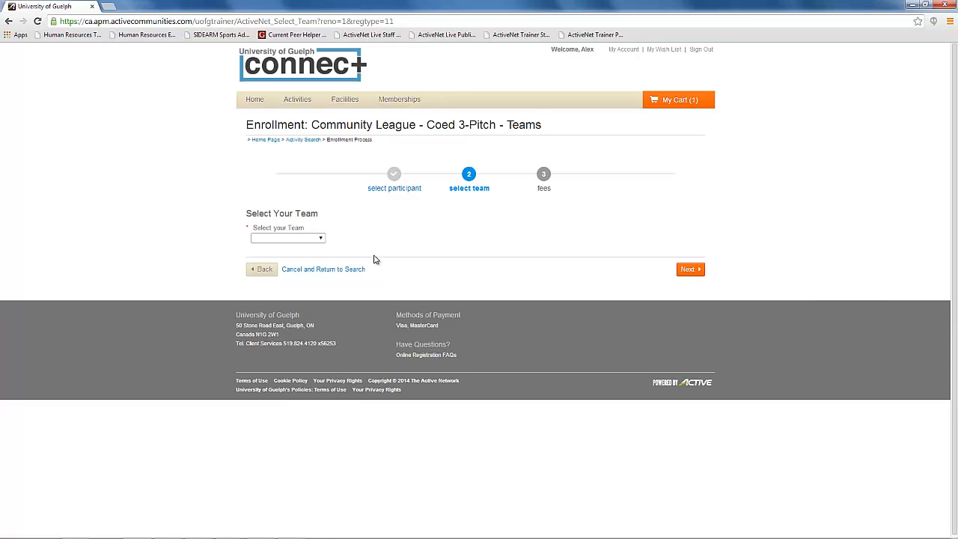
pyautogui.click(287, 238)
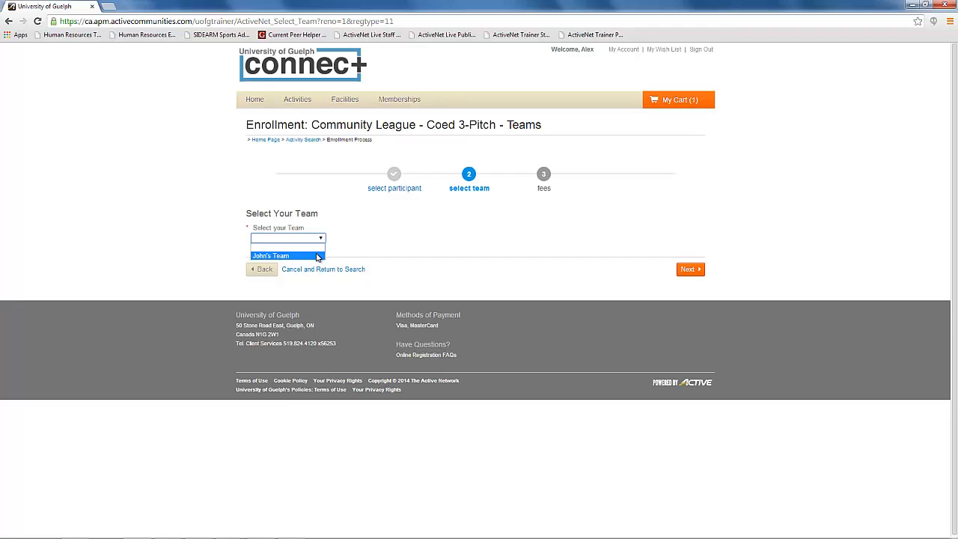
pyautogui.click(271, 255)
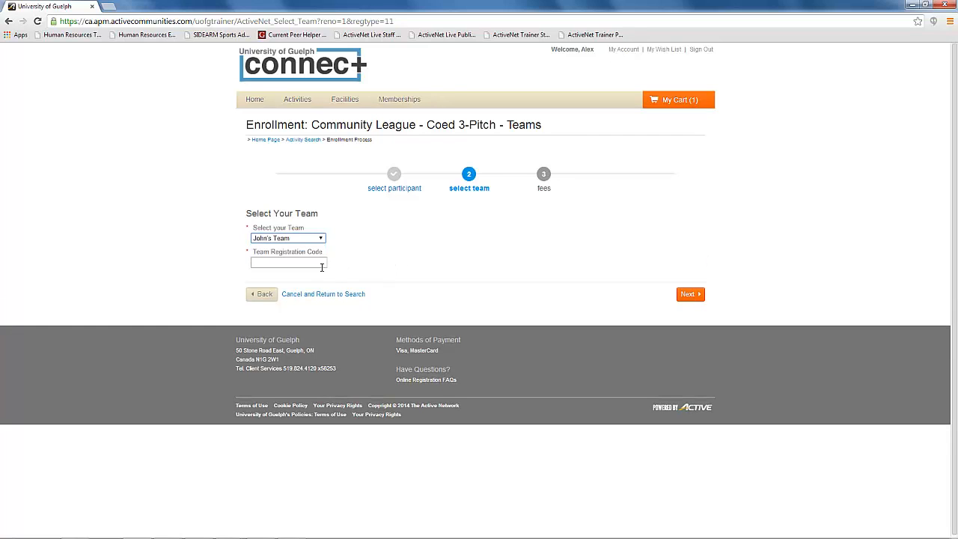
pyautogui.click(287, 262)
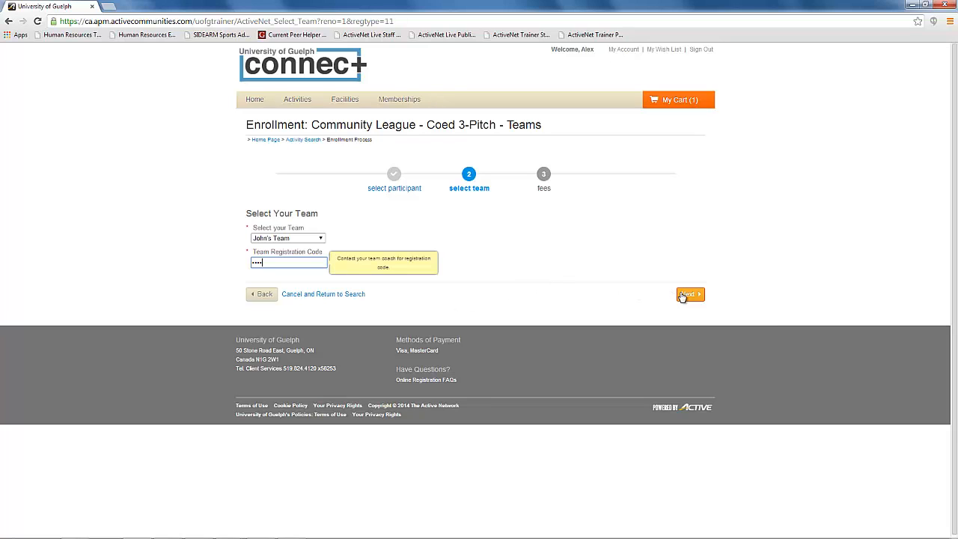
pyautogui.click(687, 294)
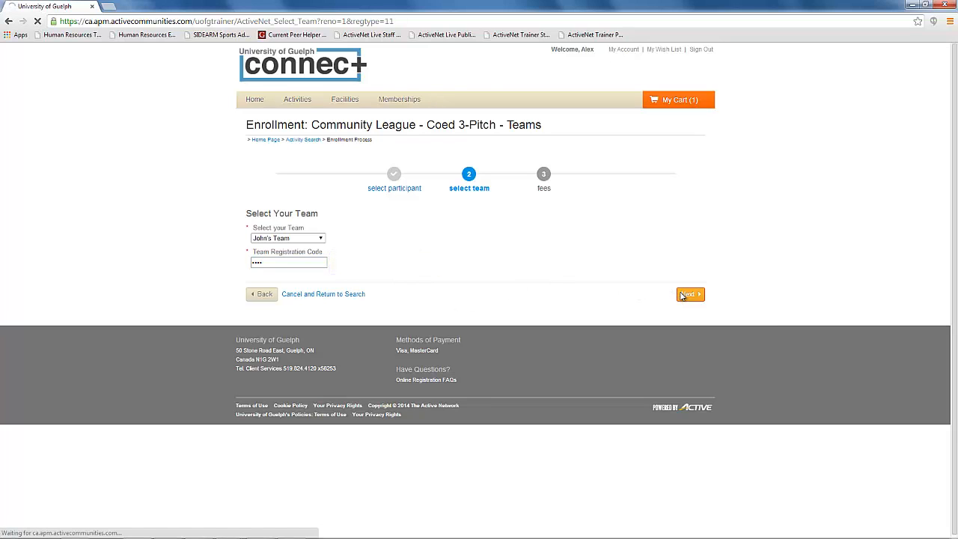
pyautogui.click(689, 294)
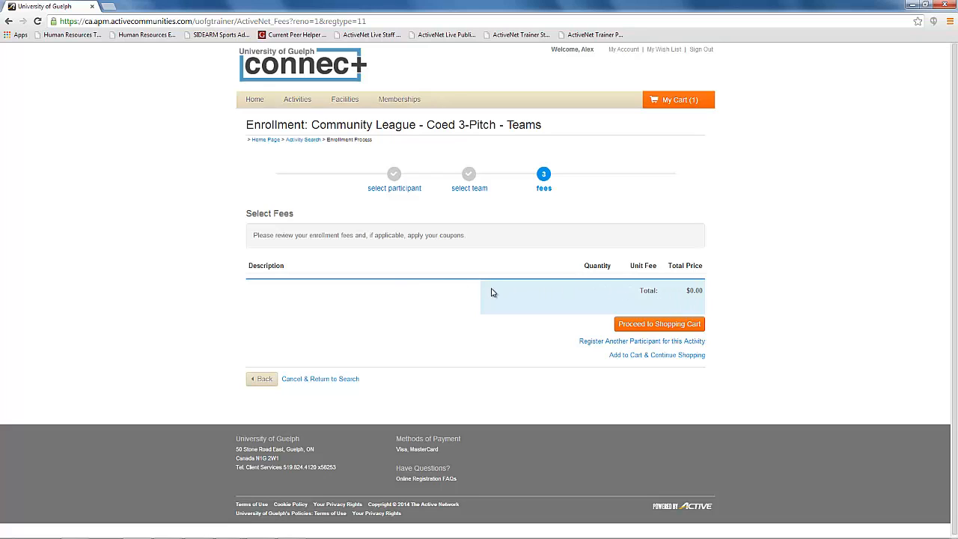
pyautogui.click(659, 324)
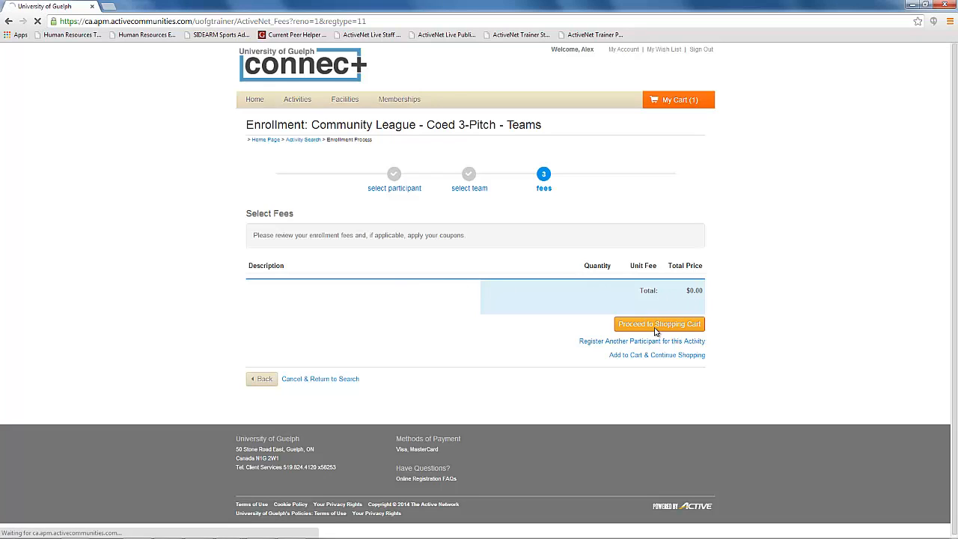
pyautogui.click(659, 323)
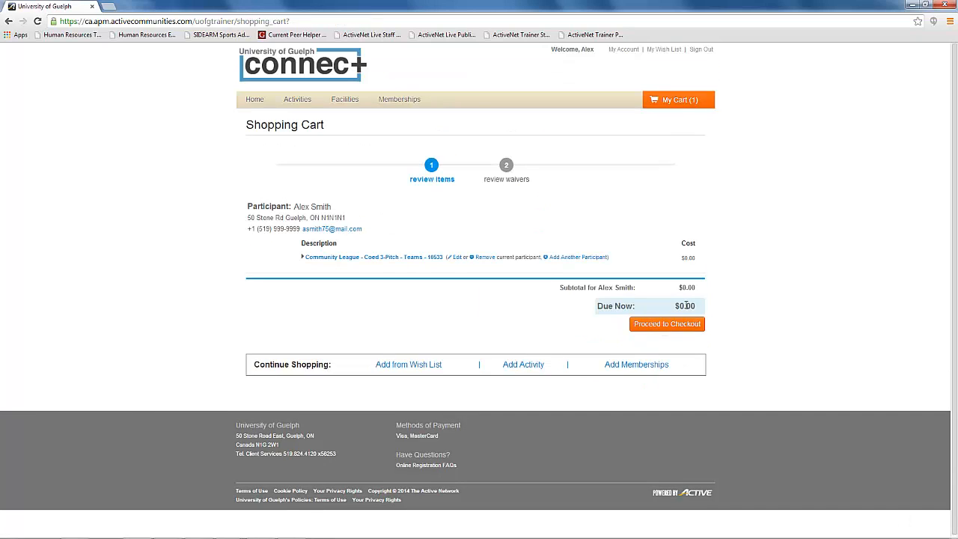
pyautogui.click(667, 323)
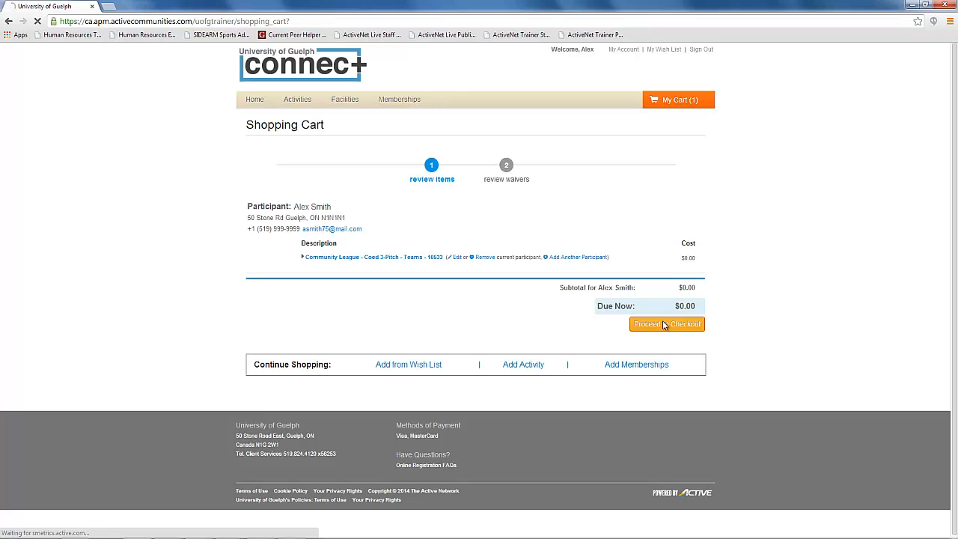
pyautogui.click(666, 323)
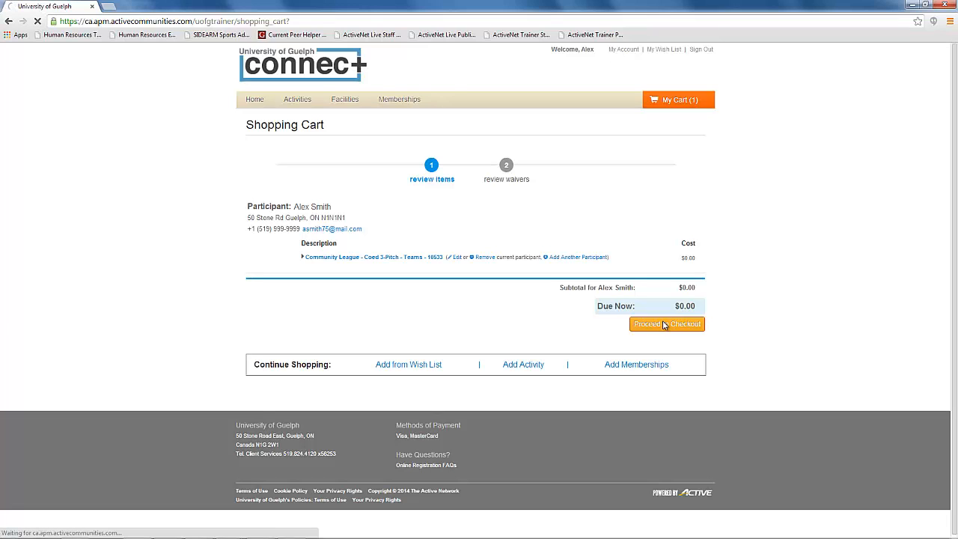
pyautogui.click(665, 324)
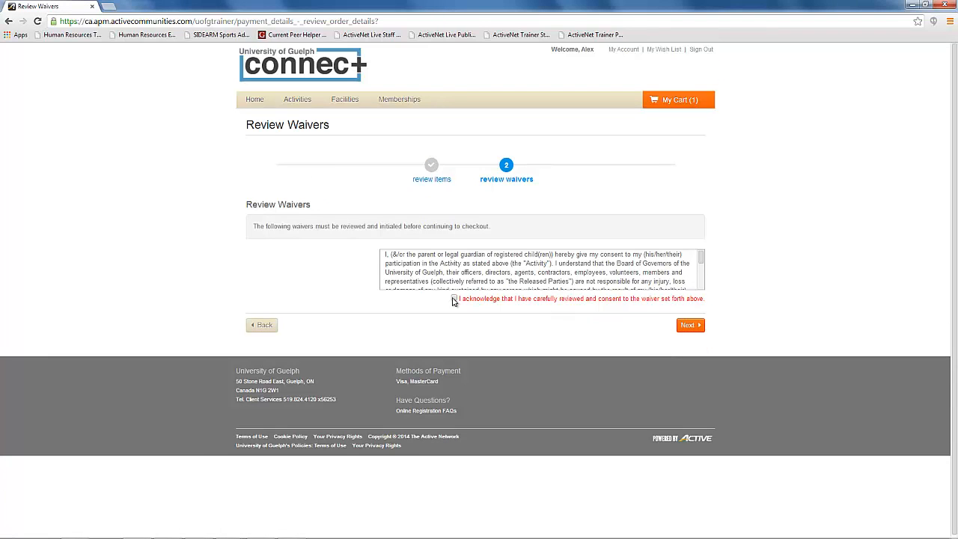
pyautogui.click(454, 299)
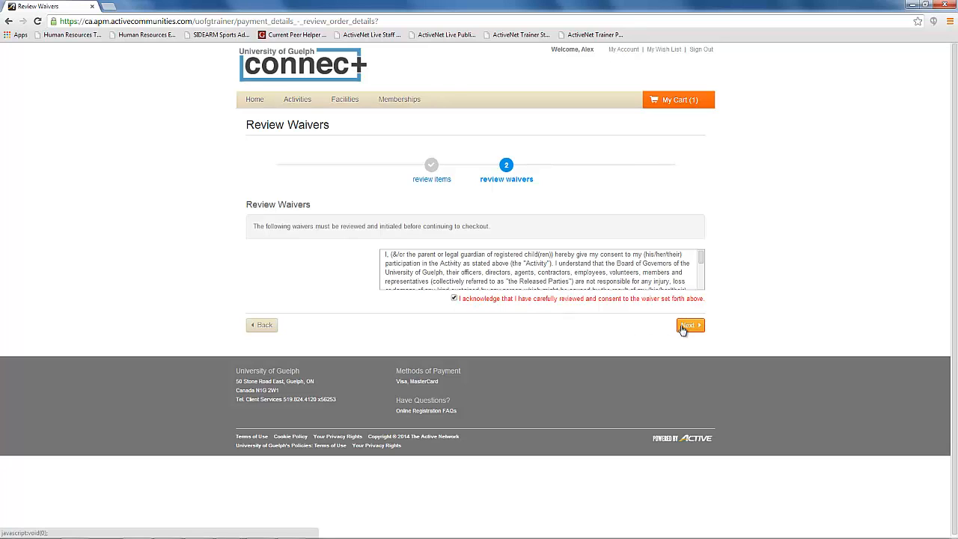
pyautogui.click(687, 325)
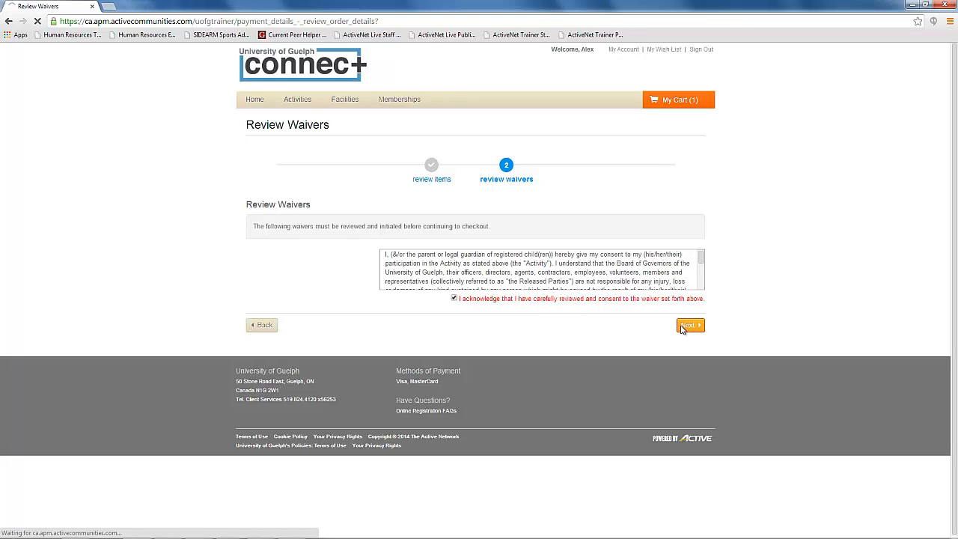
pyautogui.click(689, 325)
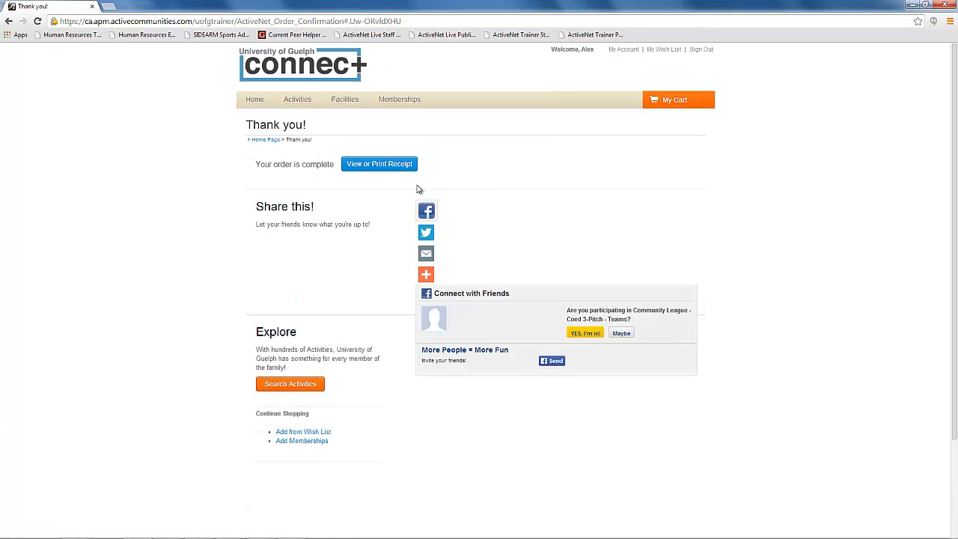
# - Show John Smith's Account Options page with its team management links
pyautogui.click(379, 163)
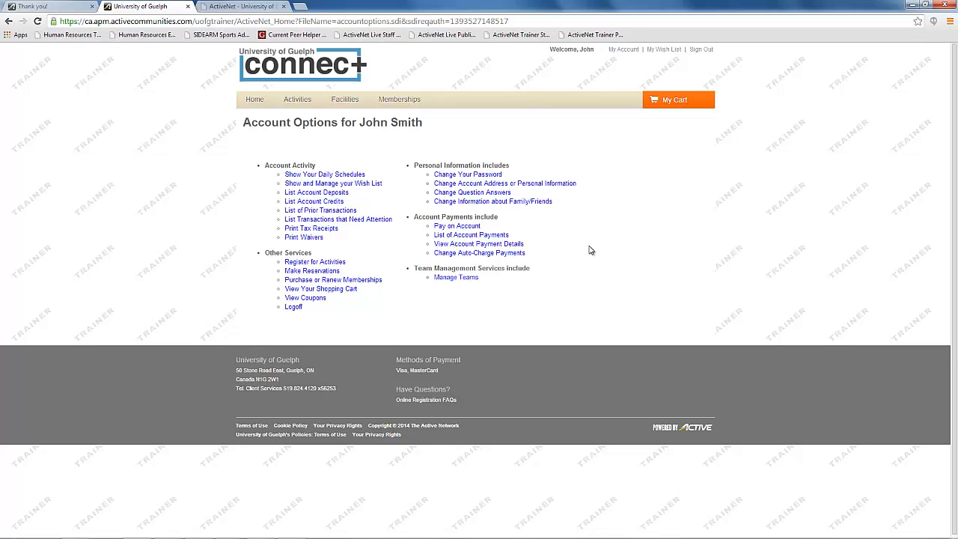
pyautogui.moveTo(494, 284)
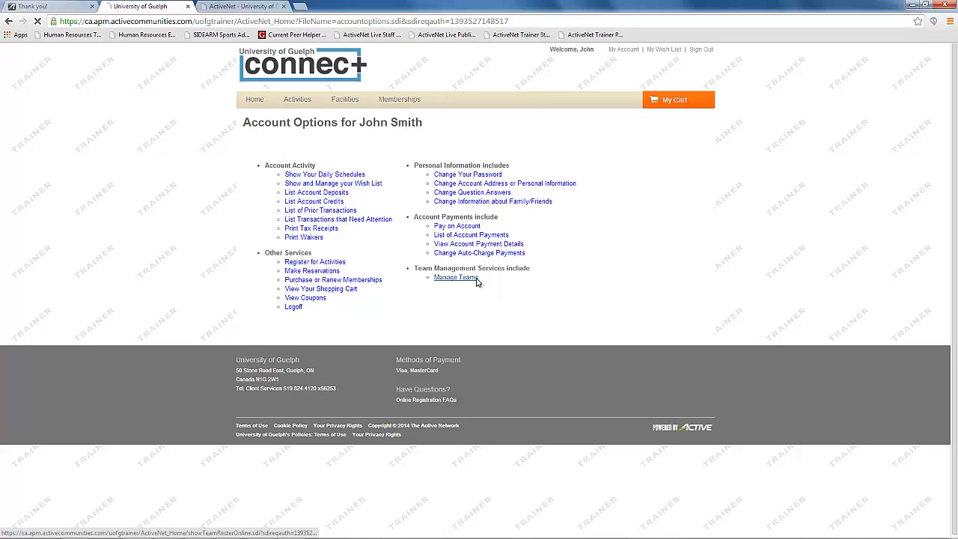
# - Via Manage Teams, open the Members roster for John's Team showing Alex Smith and John Smith
pyautogui.click(455, 277)
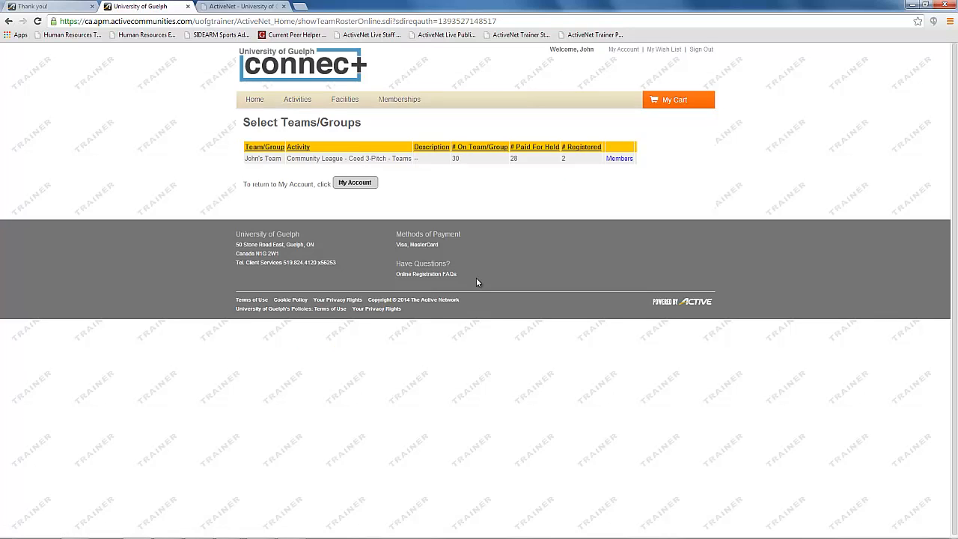
pyautogui.moveTo(306, 168)
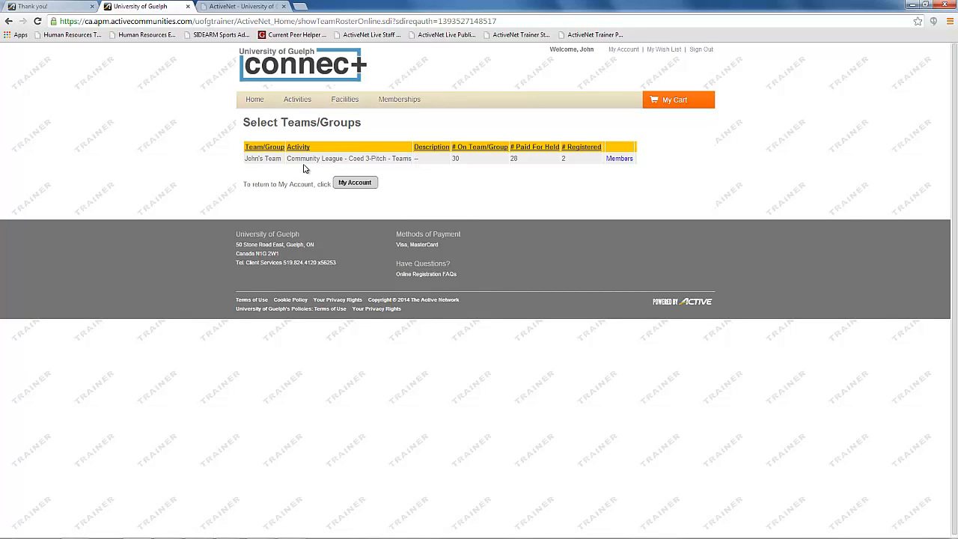
pyautogui.moveTo(388, 171)
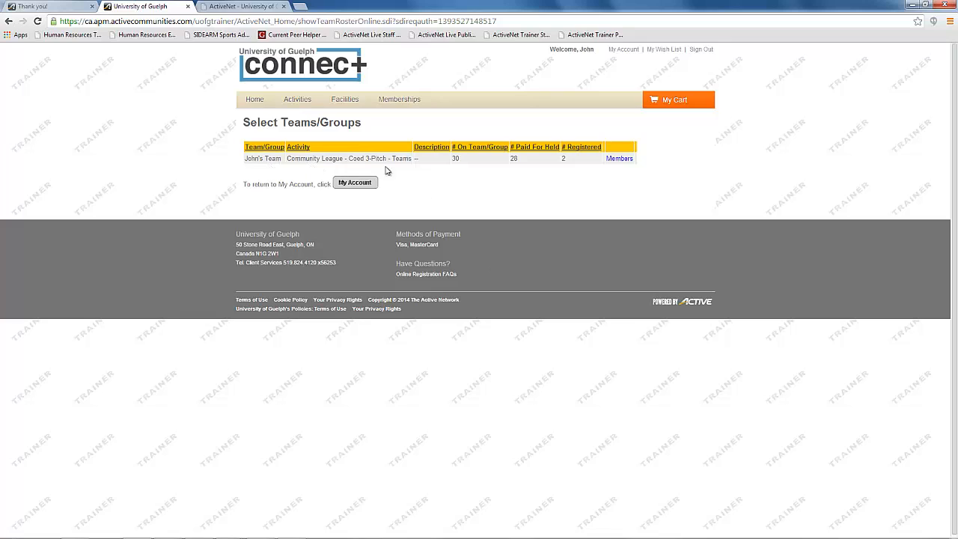
pyautogui.moveTo(610, 174)
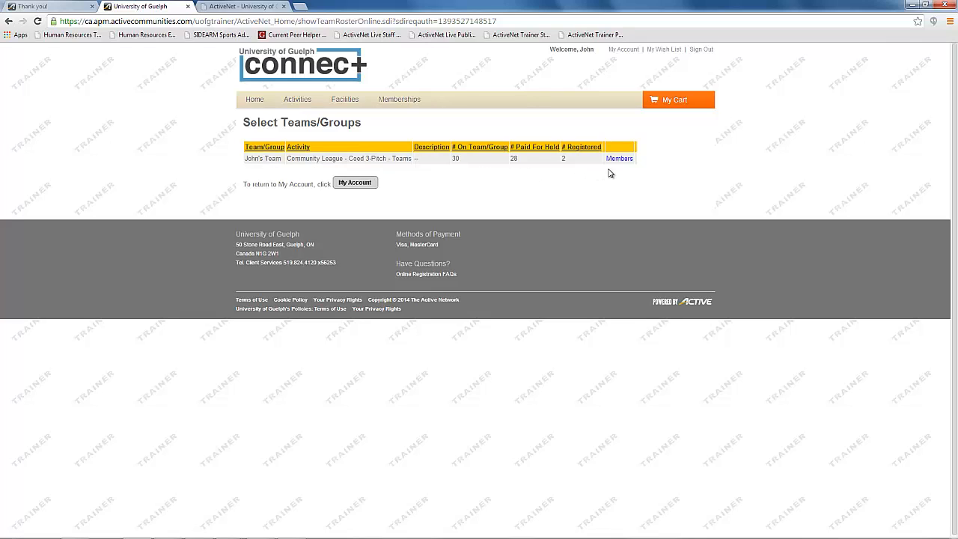
pyautogui.moveTo(572, 168)
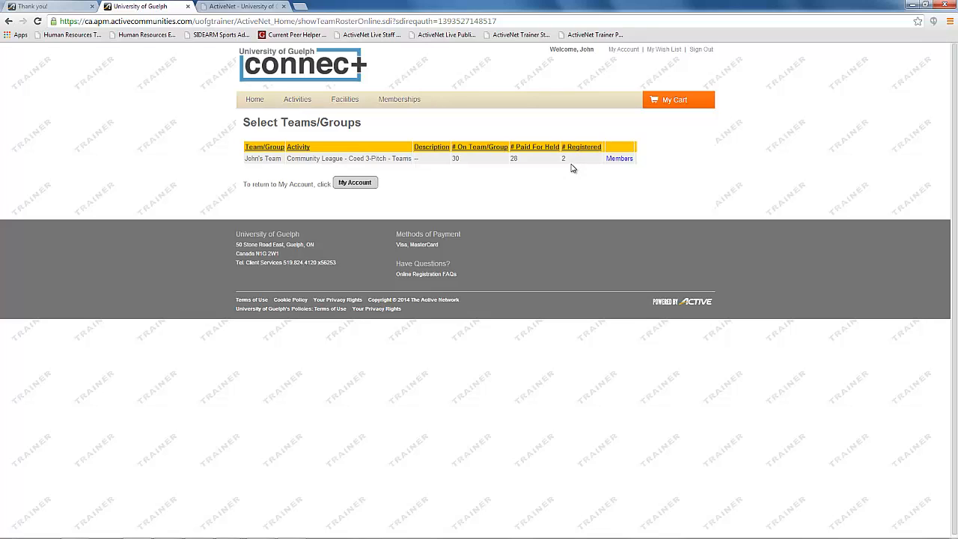
pyautogui.click(620, 159)
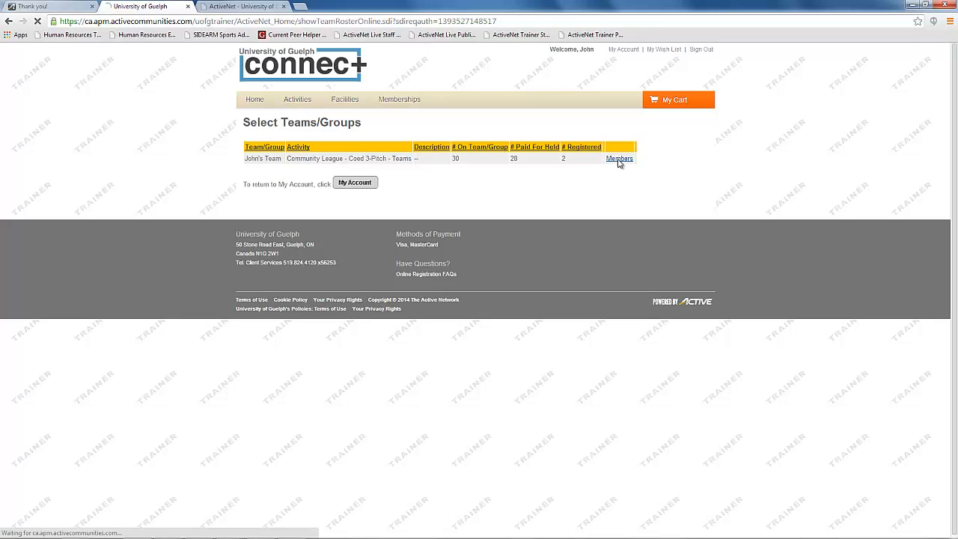
pyautogui.click(620, 158)
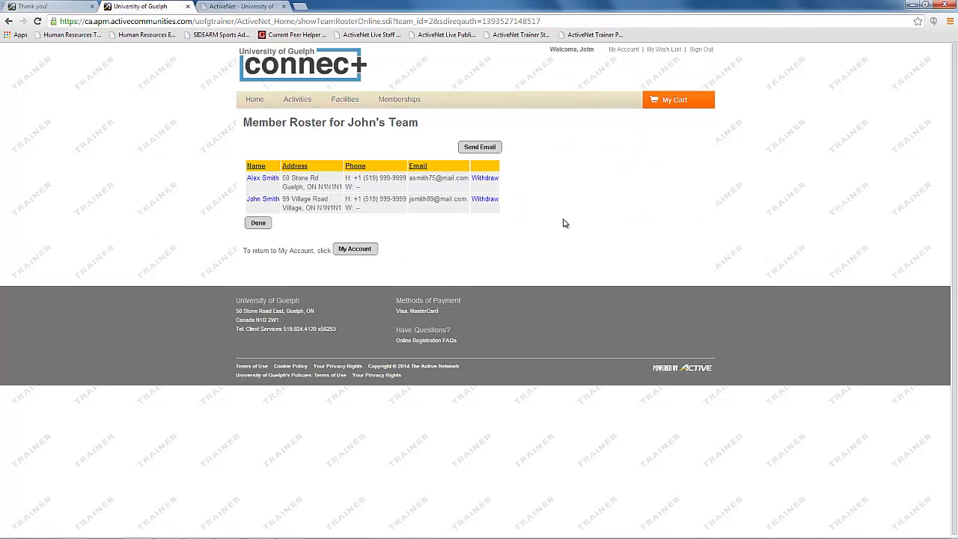
pyautogui.moveTo(521, 231)
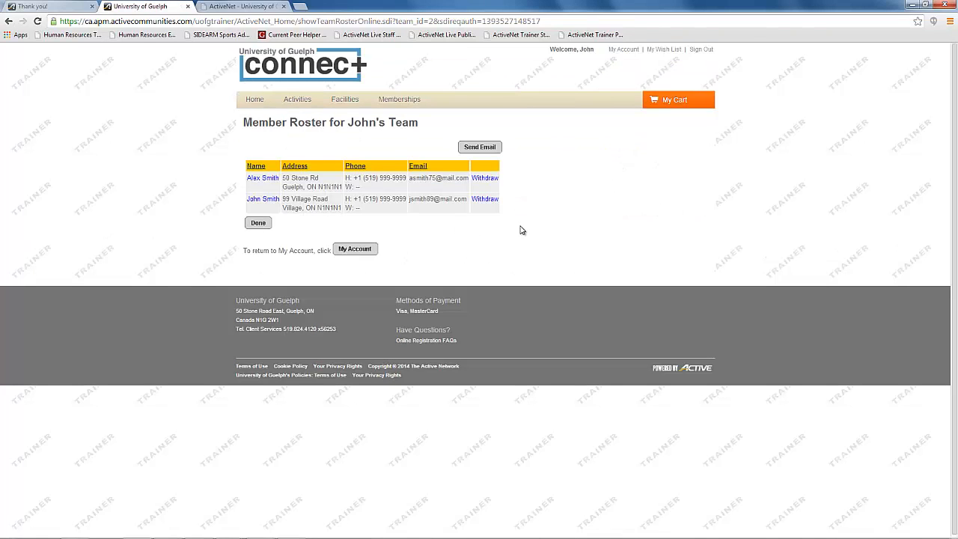